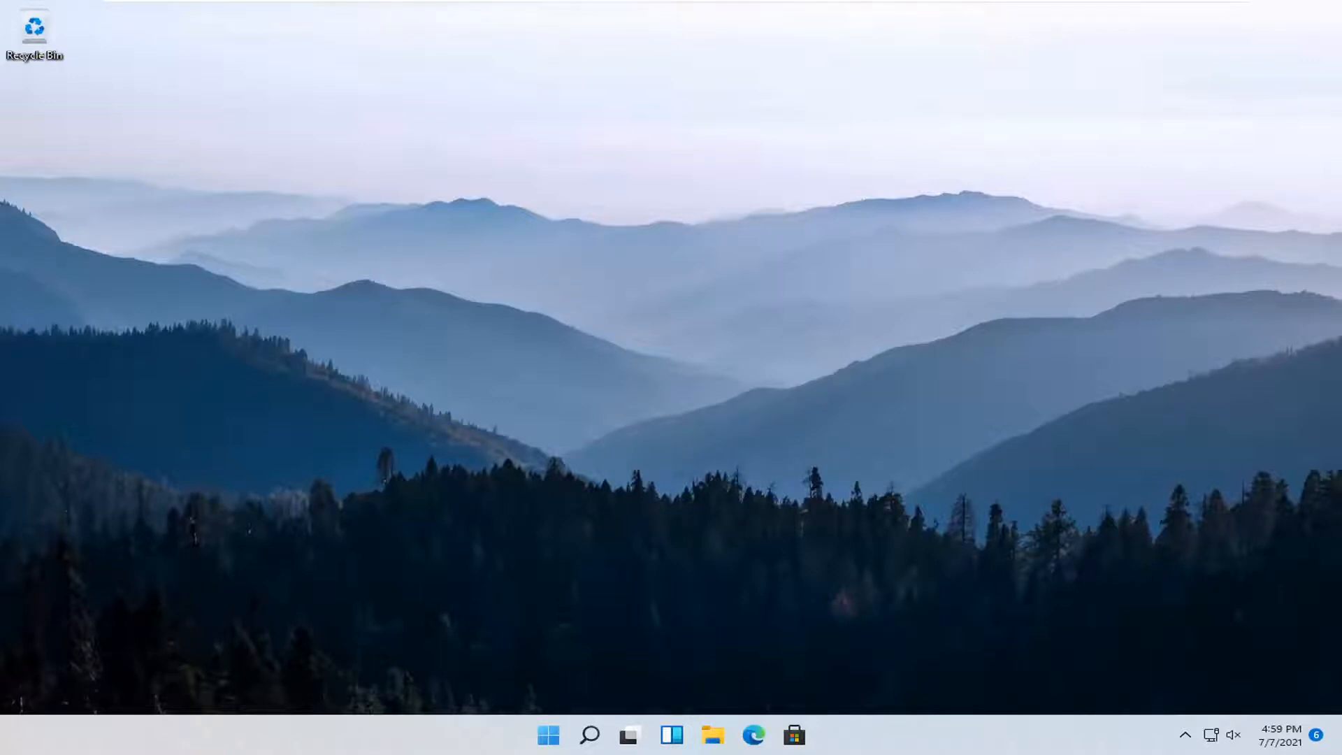
mouse_move(1026, 519)
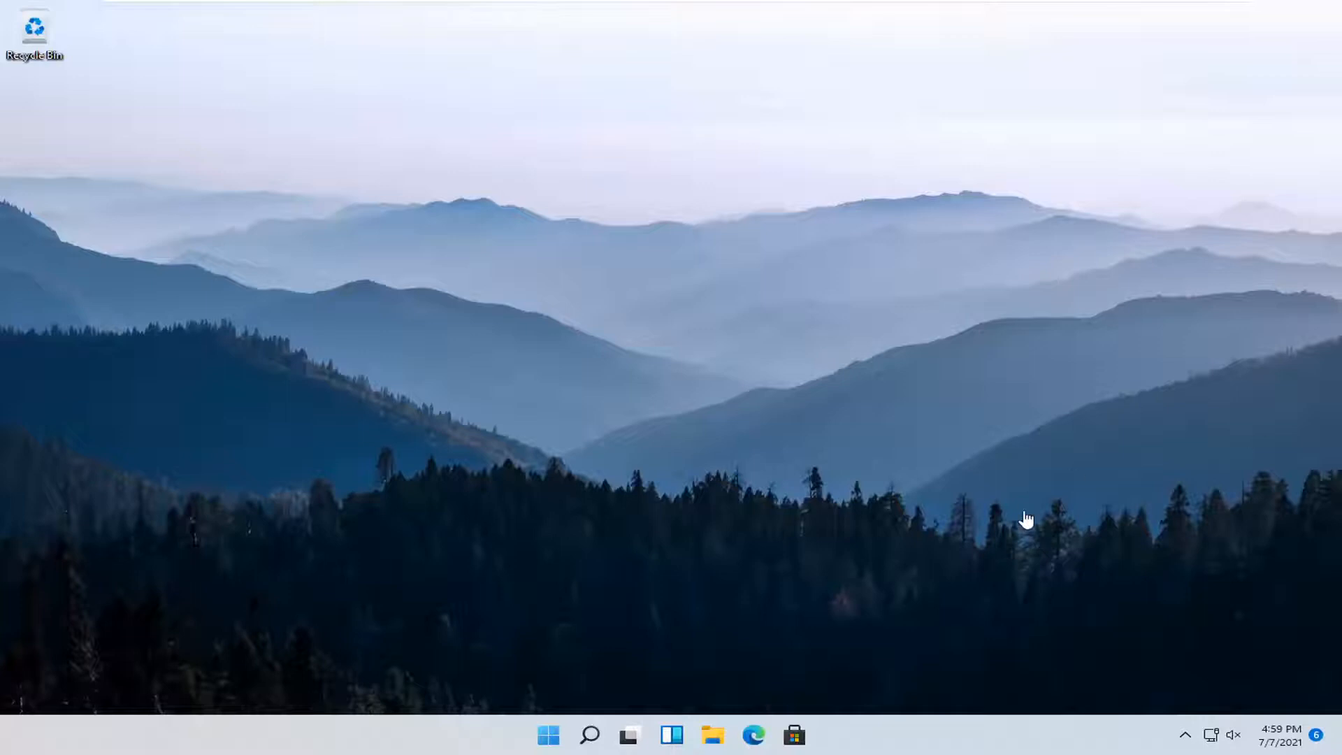
Launch the Settings app from the Start button's quick menu
right_click(548, 734)
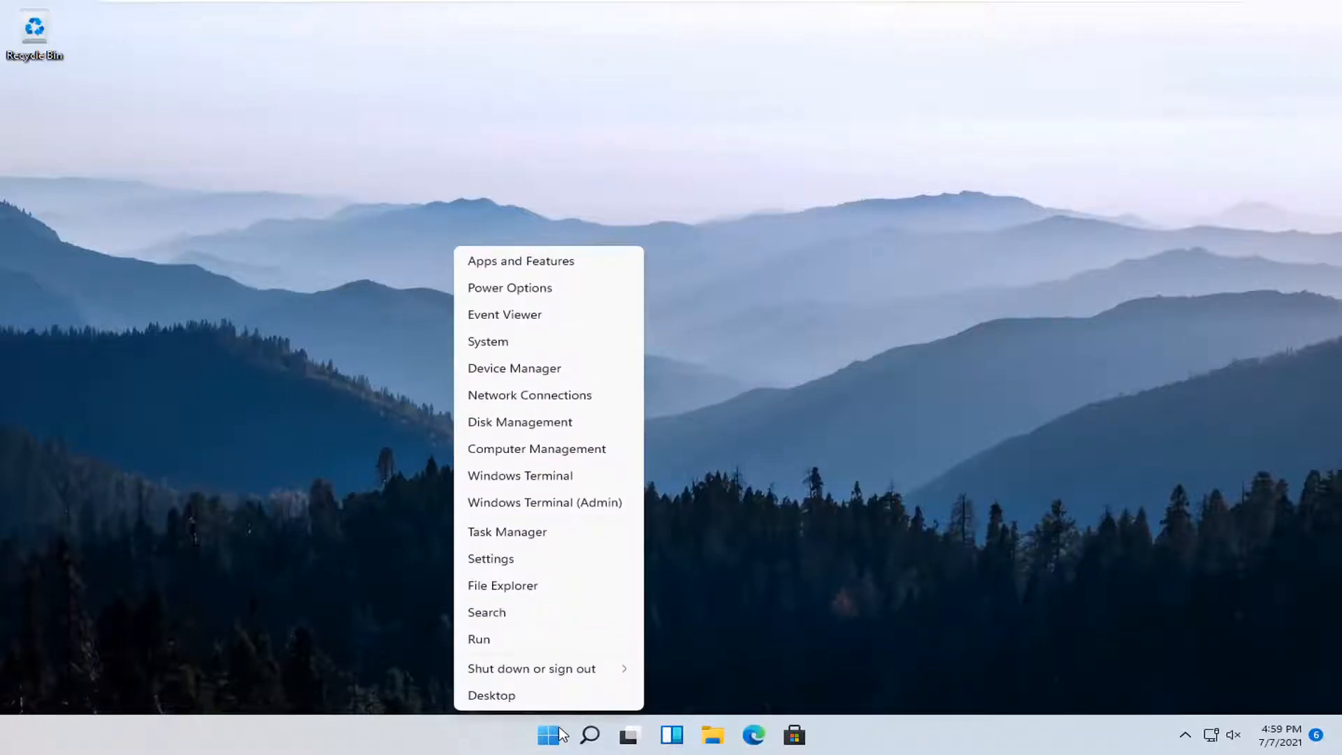
click(491, 557)
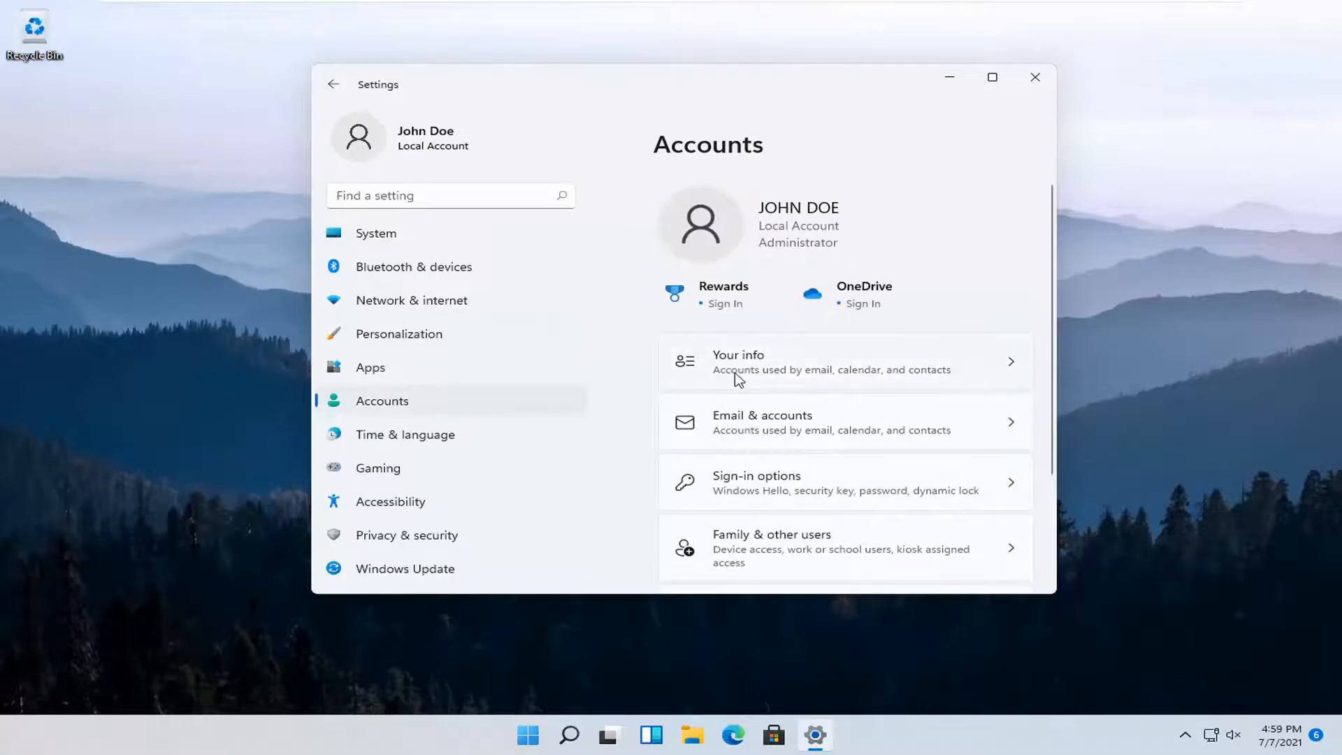
mouse_move(773, 381)
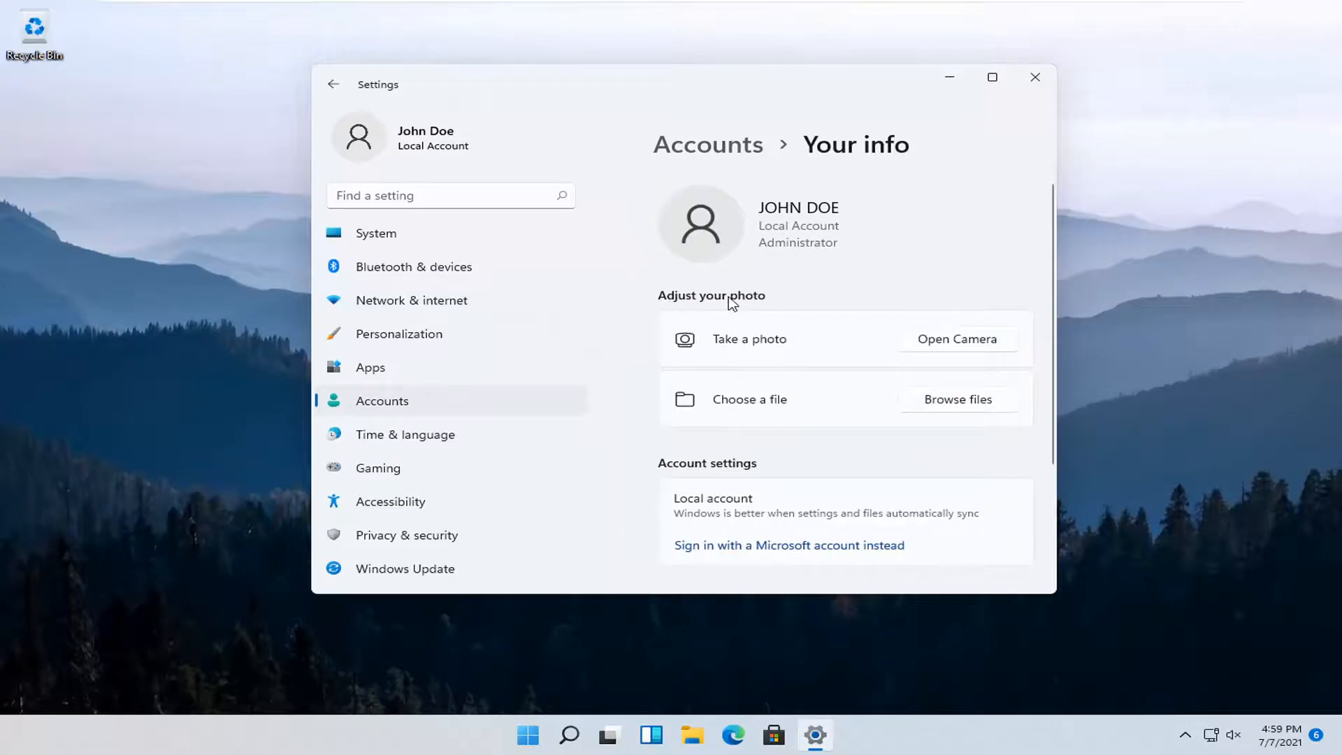
mouse_move(960, 351)
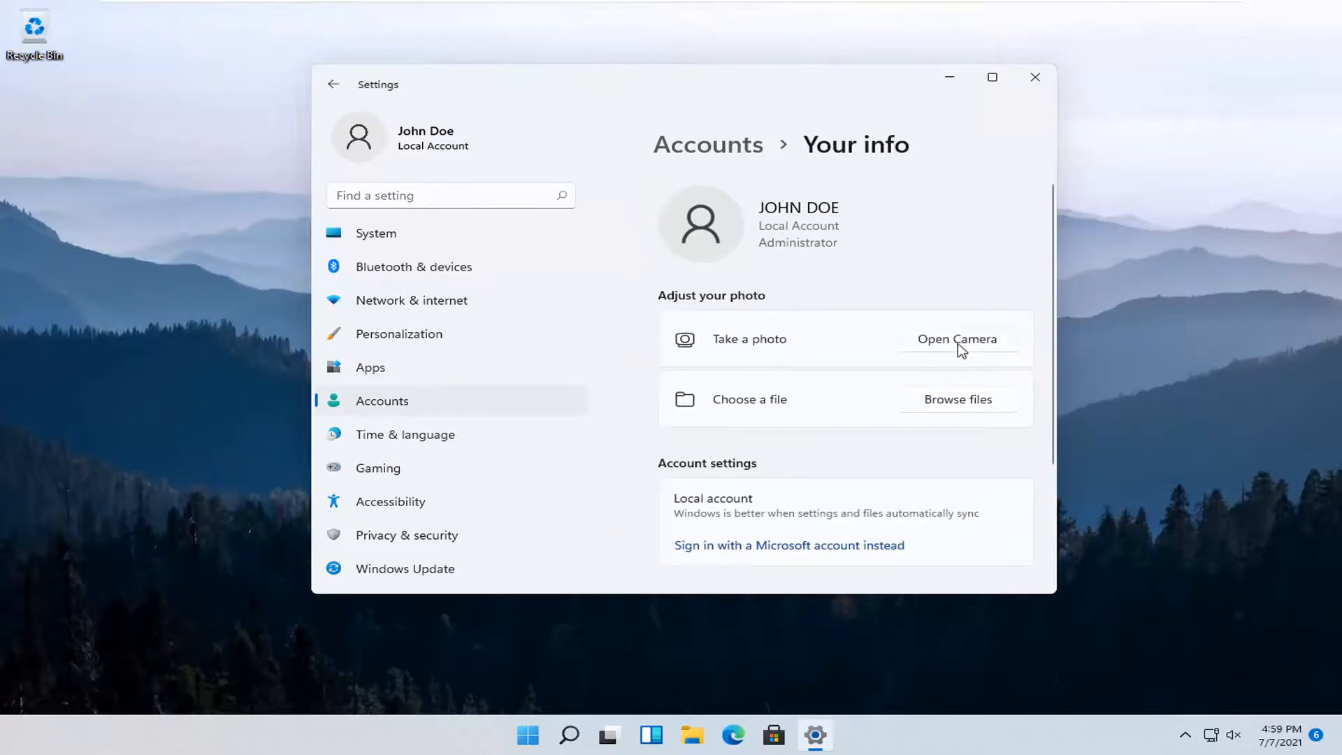
mouse_move(978, 415)
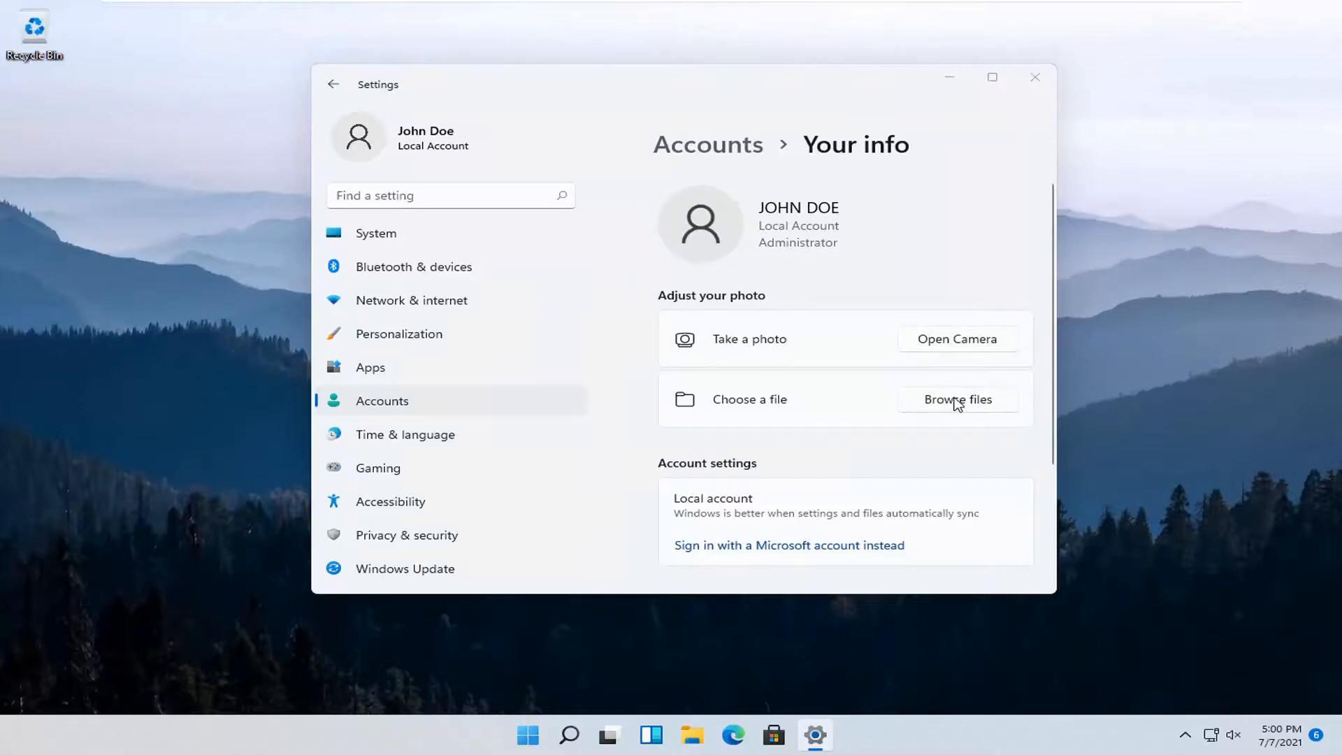
Open the profile photo file picker with Browse files, then cancel without choosing a picture
click(956, 399)
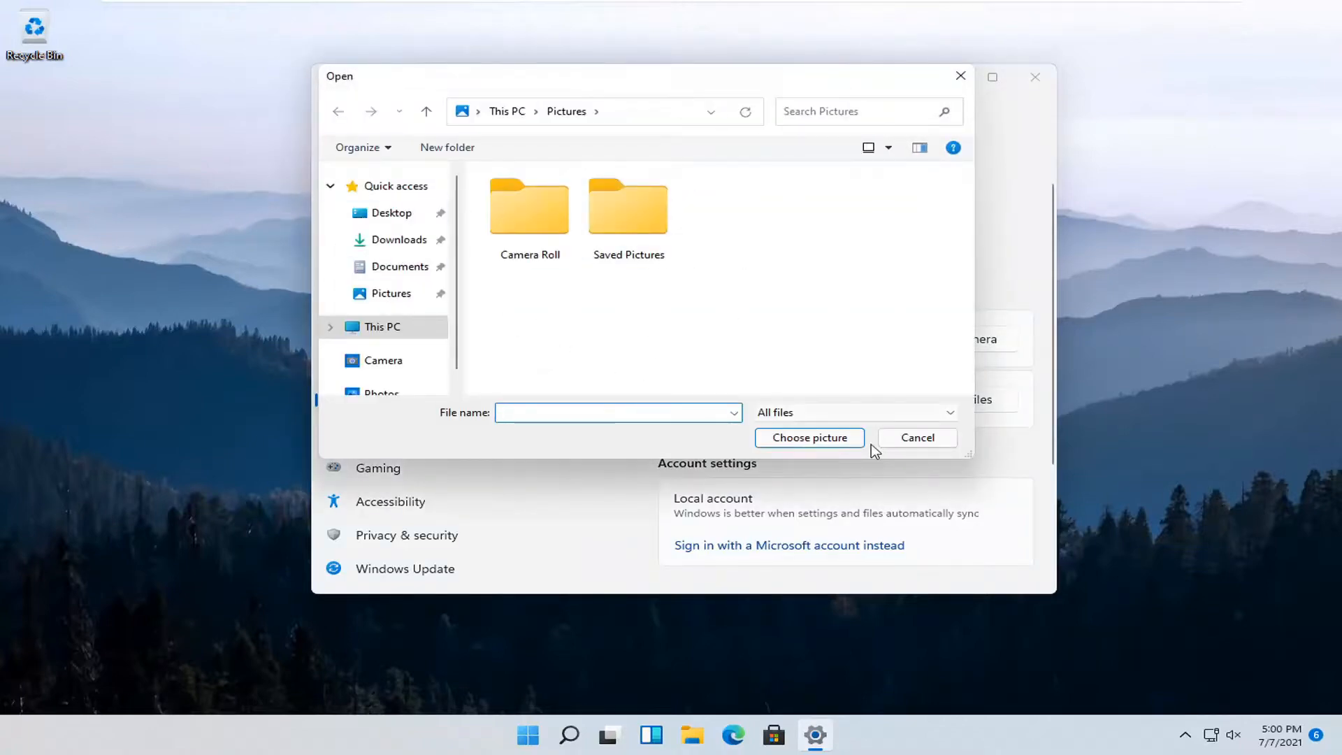
click(916, 438)
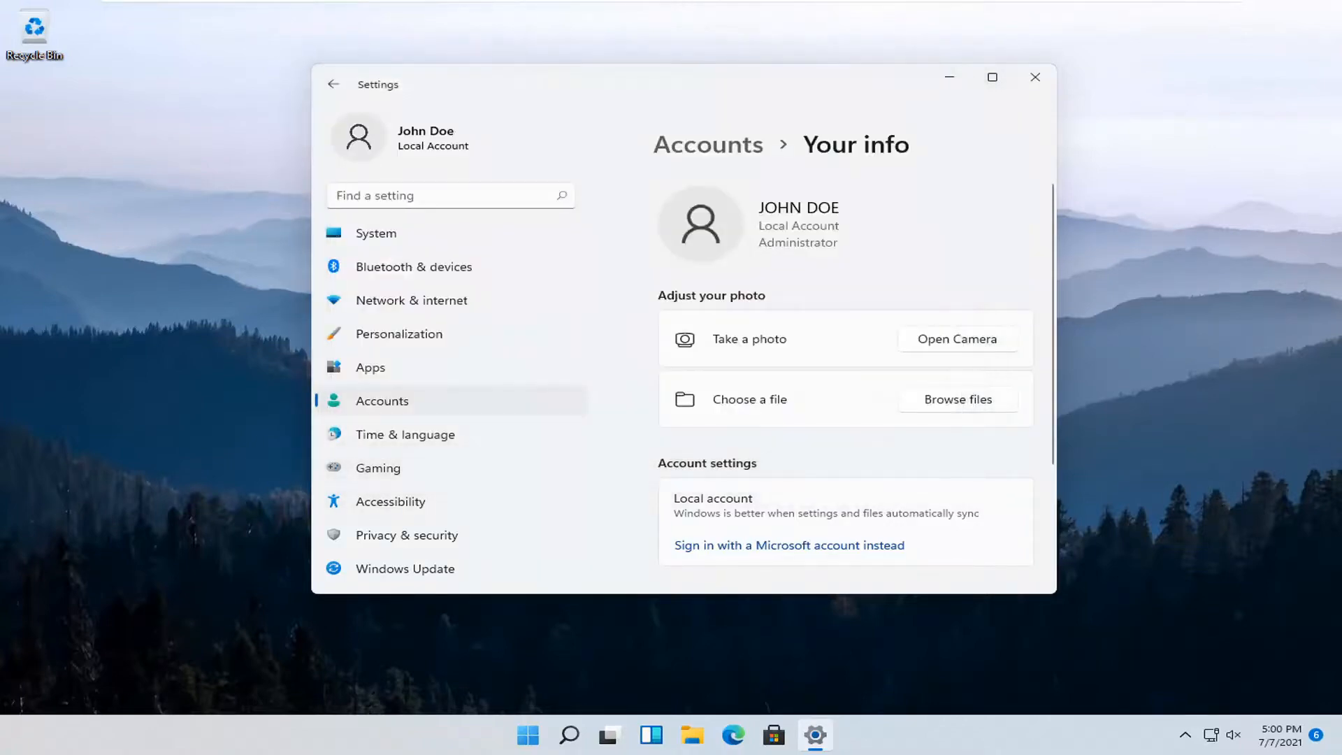